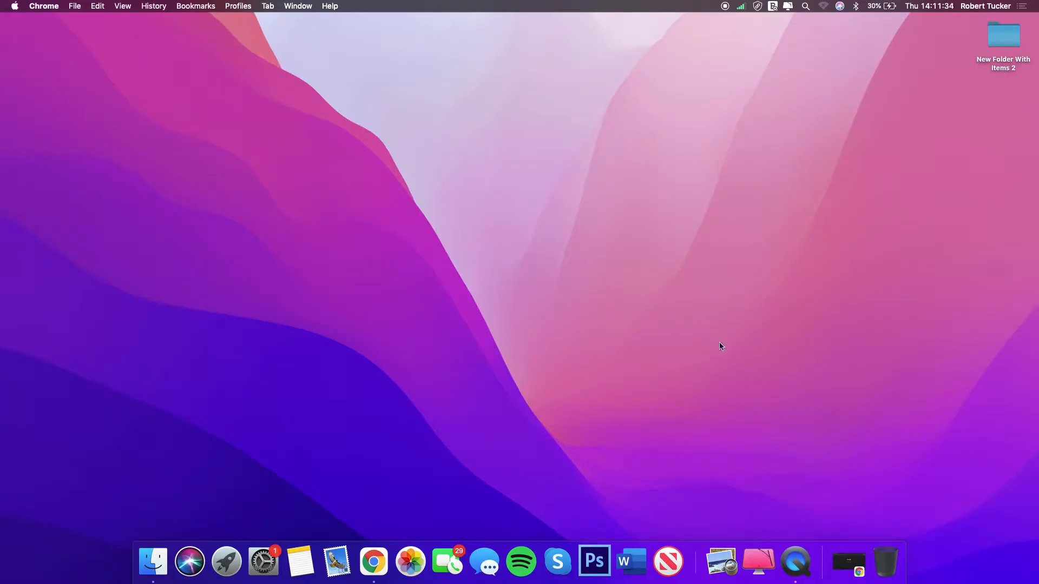
Step: Download Discord for Mac from discord.com so Discord.dmg lands on the desktop
{"action": "left_click", "coordinate": [373, 561]}
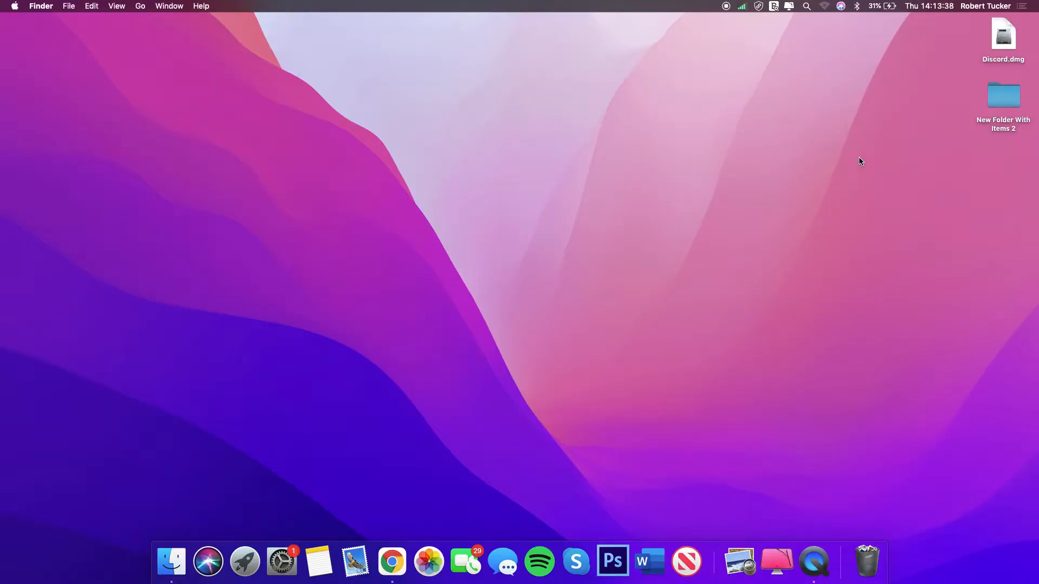
Step: Mount Discord.dmg and install Discord into the Applications folder
{"action": "double_click", "coordinate": [1002, 35]}
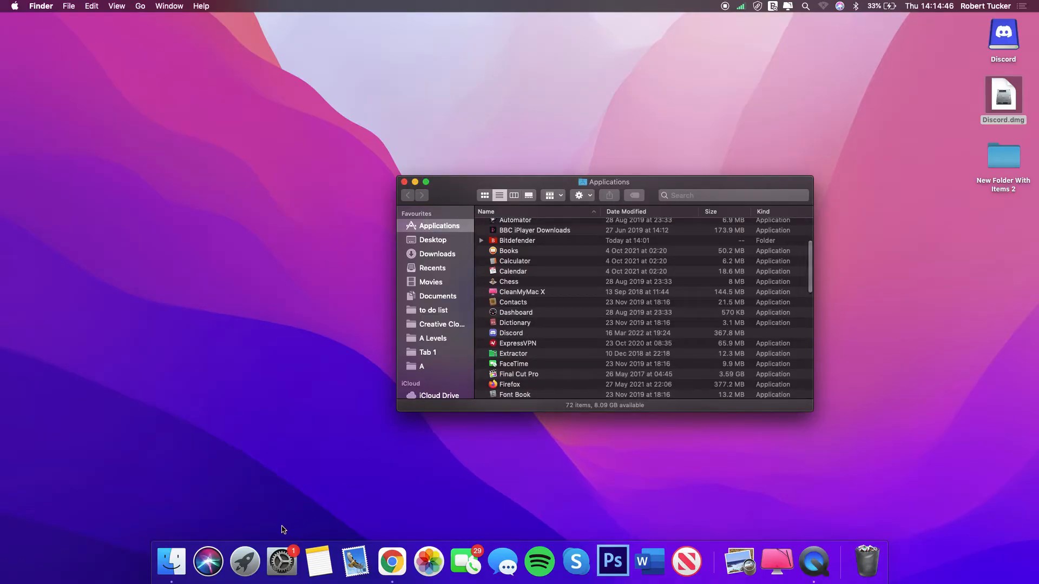
{"action": "double_click", "coordinate": [1001, 93]}
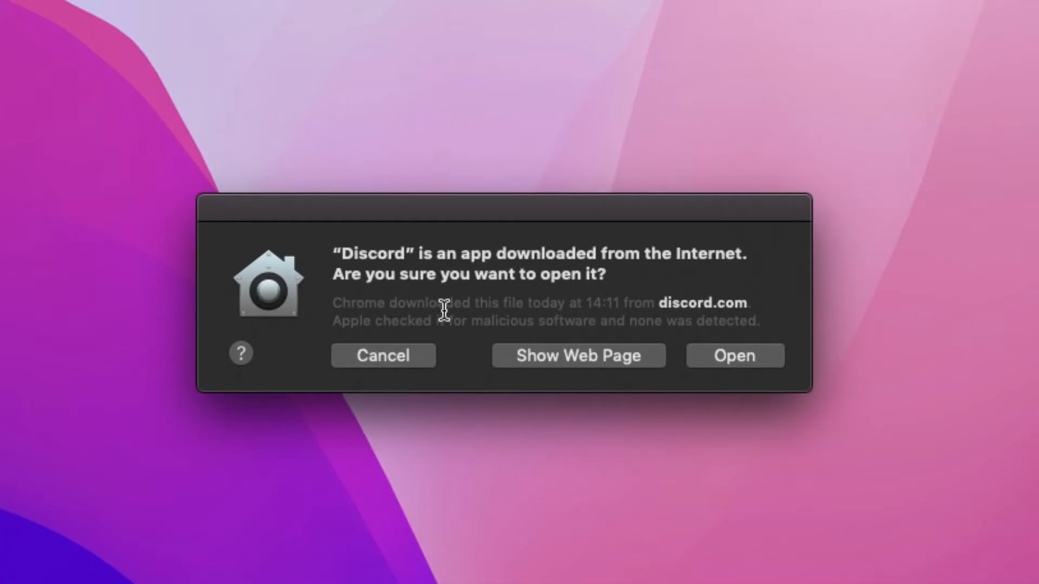
Step: Approve the internet-download warning so Discord launches to its login screen
{"action": "left_click", "coordinate": [733, 355]}
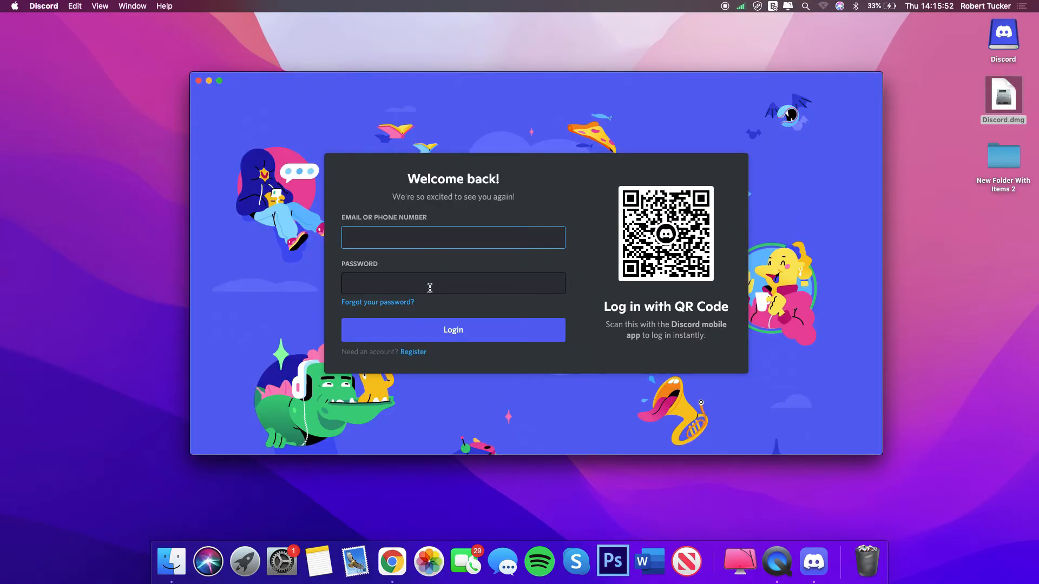
{"action": "left_click", "coordinate": [452, 237]}
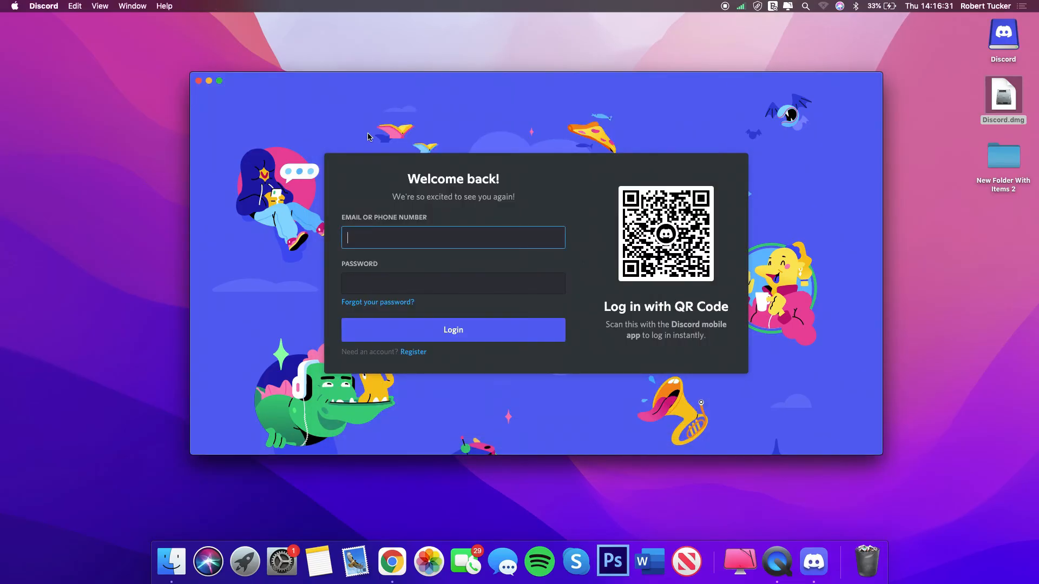